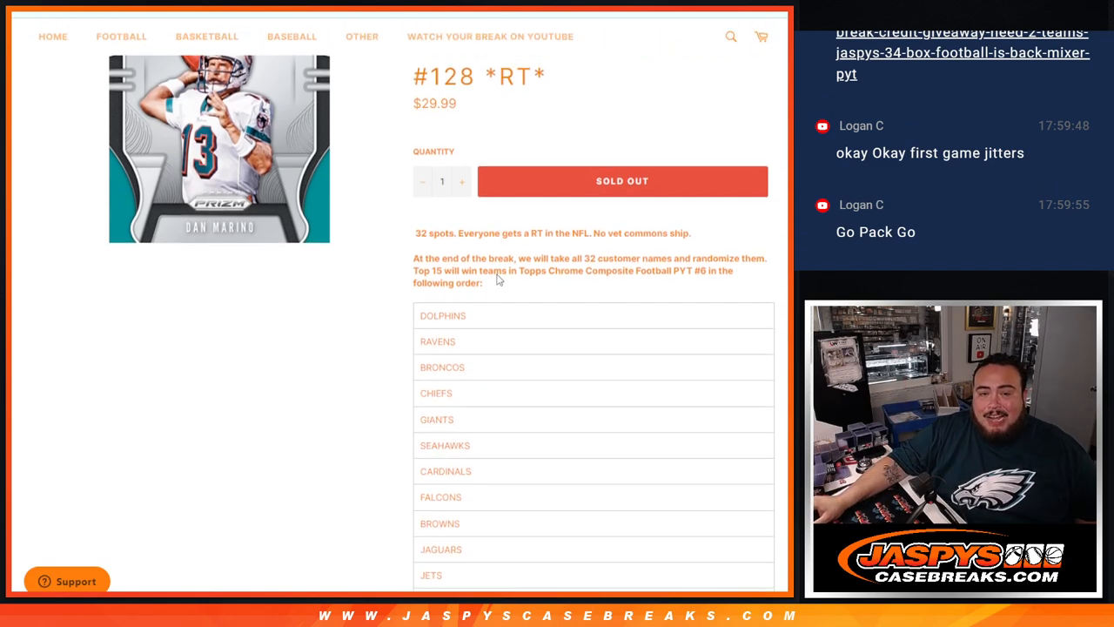
- Scroll the Jaspy's Case Breaks break #128 product page to review the team order
scroll(down, 3)
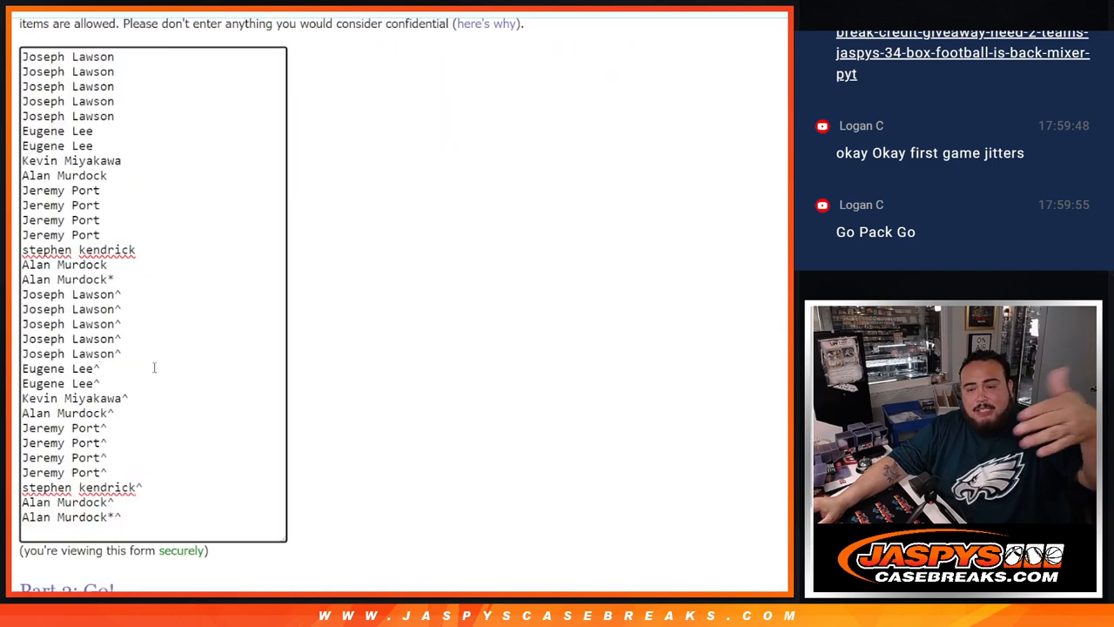
mouse_move(389, 56)
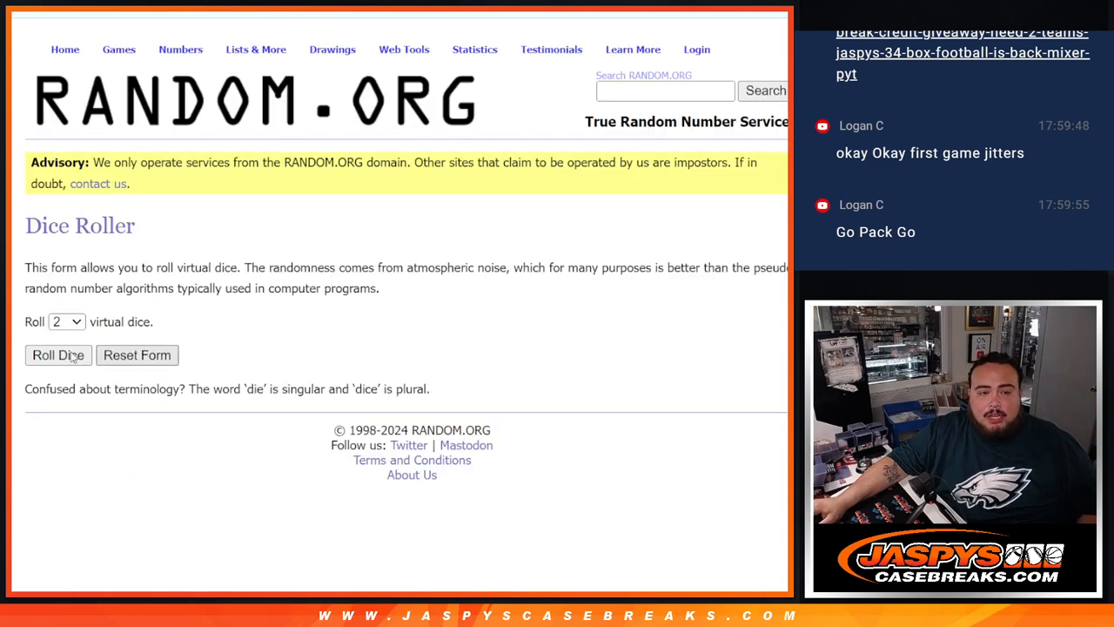
- Roll two dice for the shuffle count, then repeatedly shuffle the customer names and NFL teams
click(57, 354)
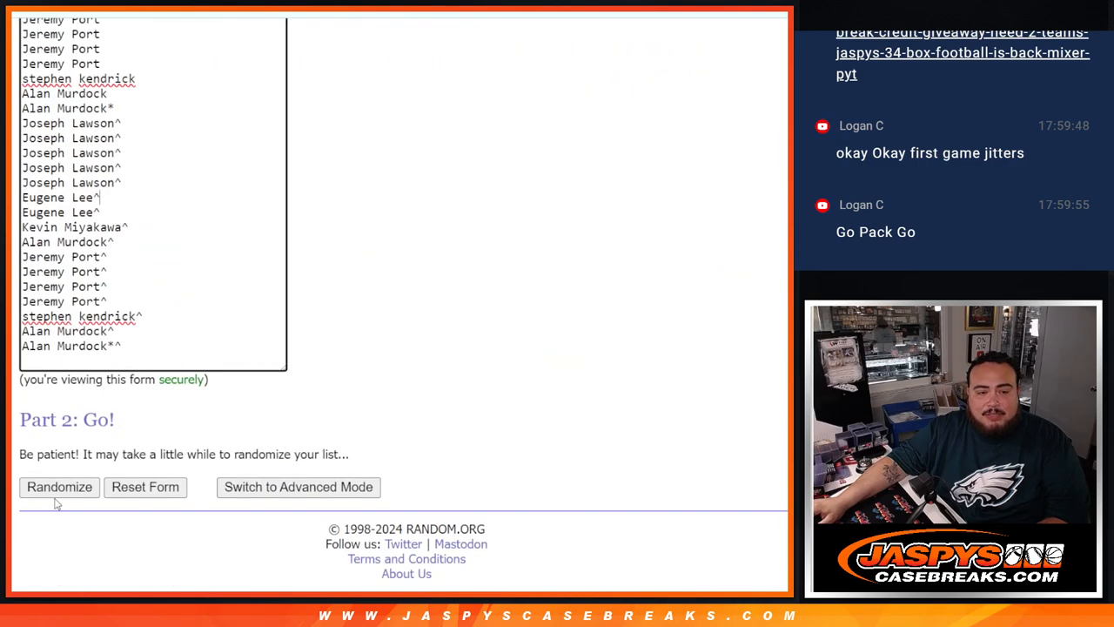
click(59, 487)
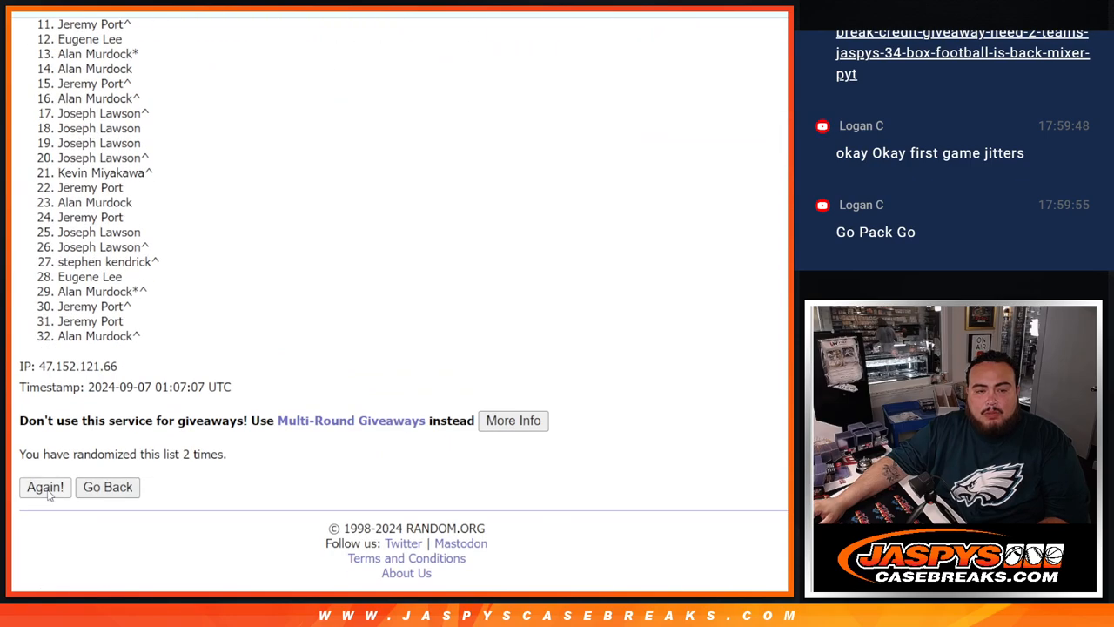
click(44, 487)
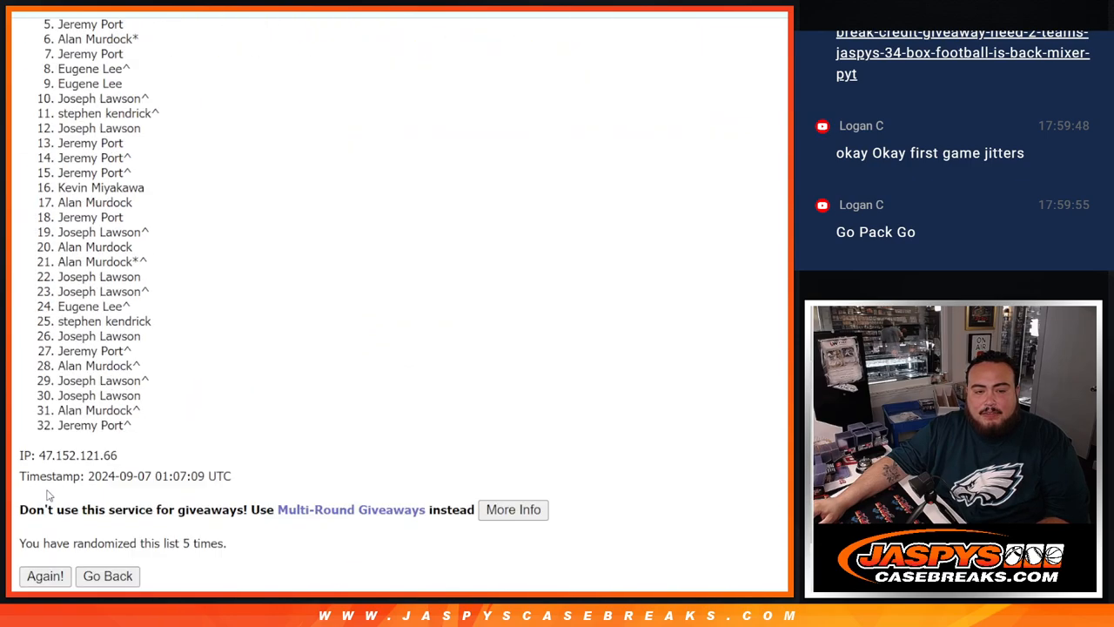
click(44, 575)
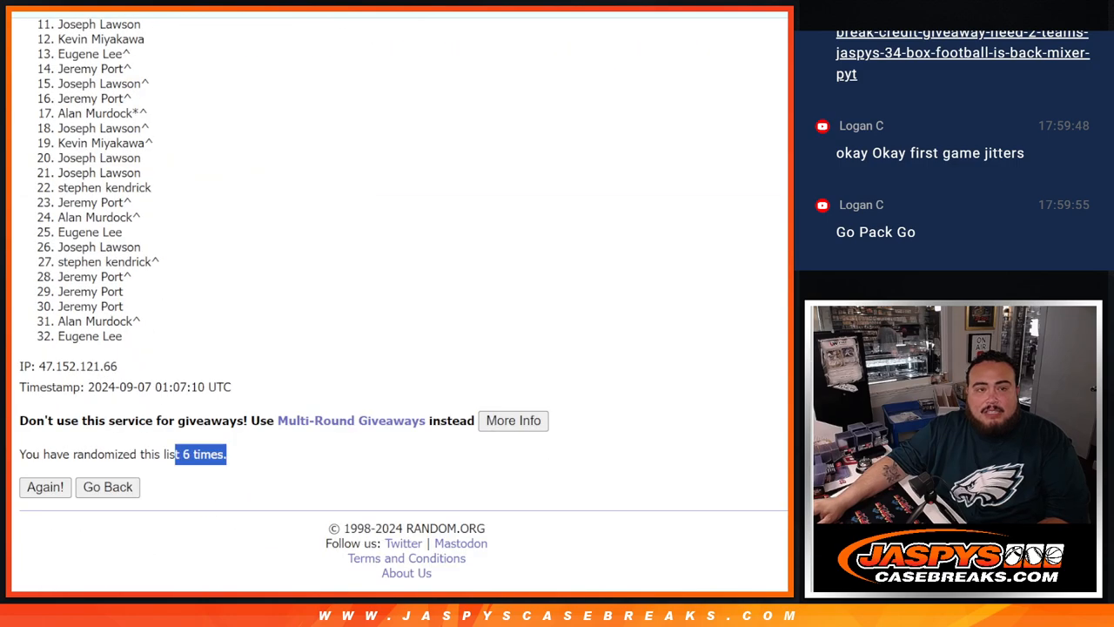
mouse_move(239, 466)
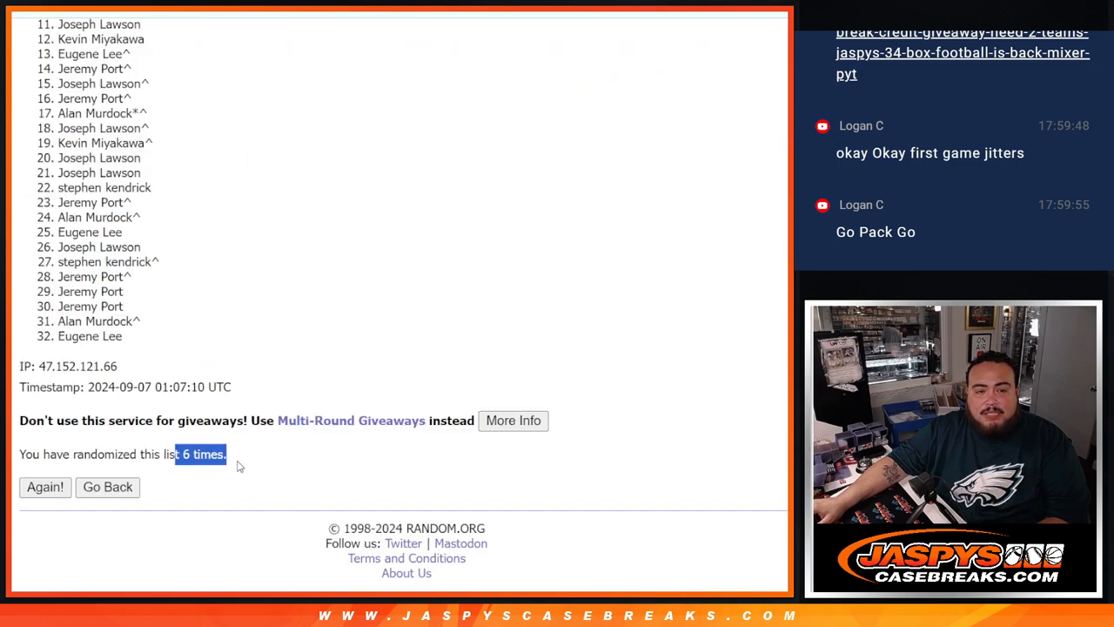
click(45, 486)
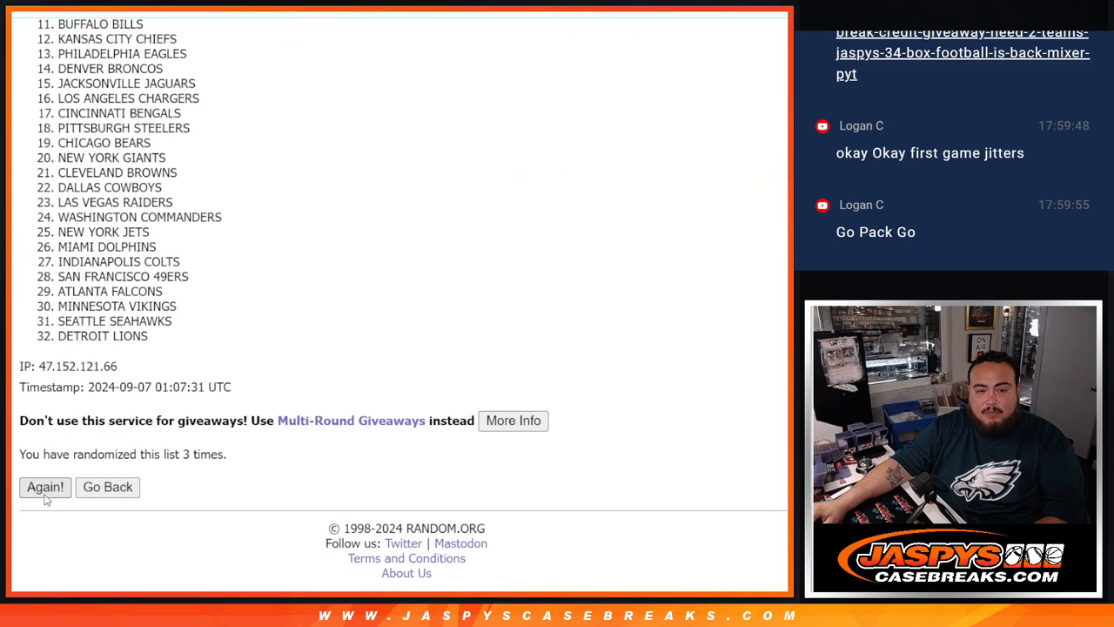
click(44, 487)
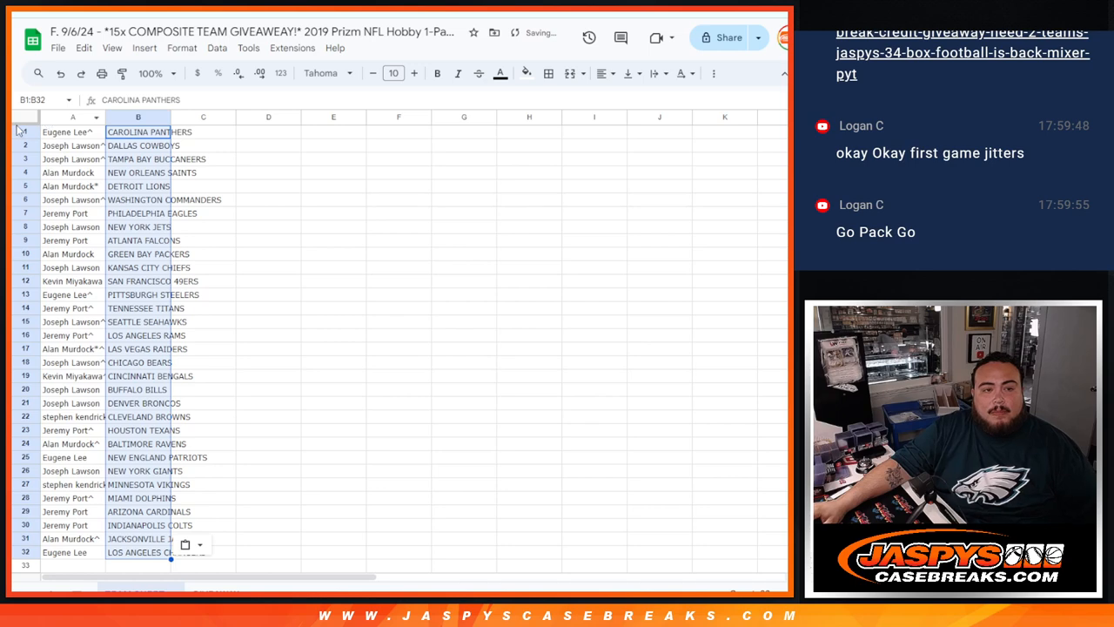
- Select the names and teams columns A1:B32 and add borders around every cell
click(415, 73)
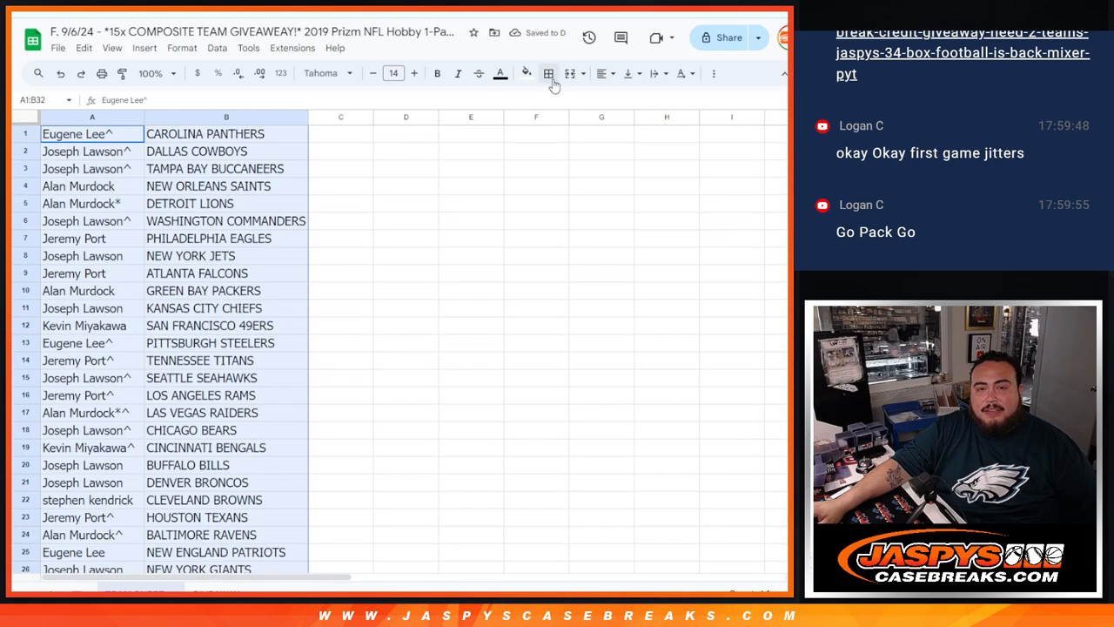
click(548, 73)
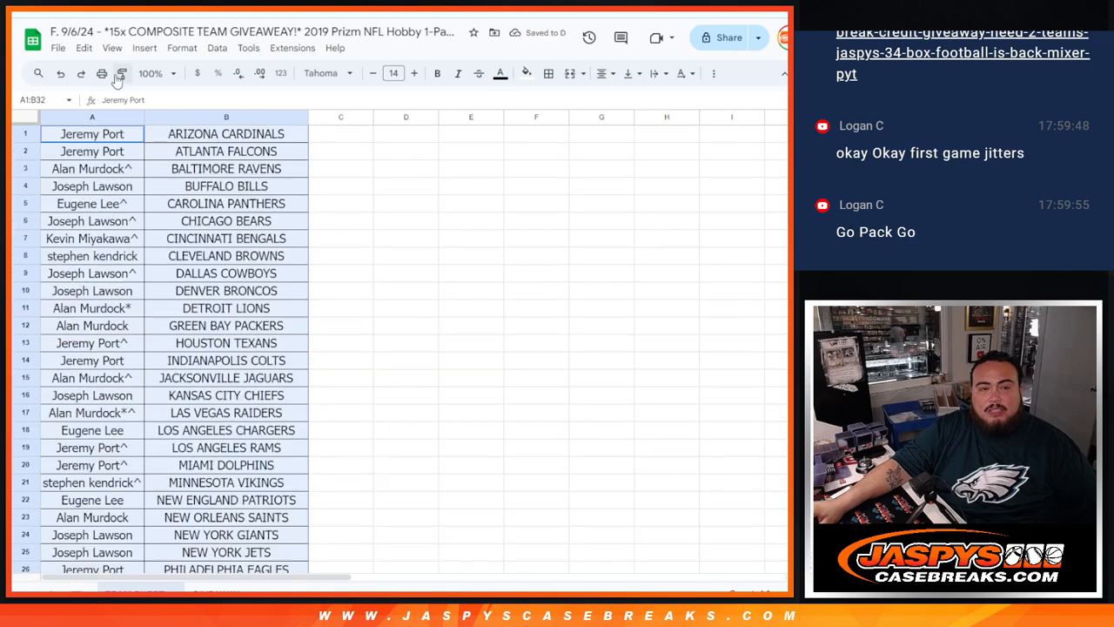
- Set up printing for the sheet with the workbook title included, and continue
click(101, 73)
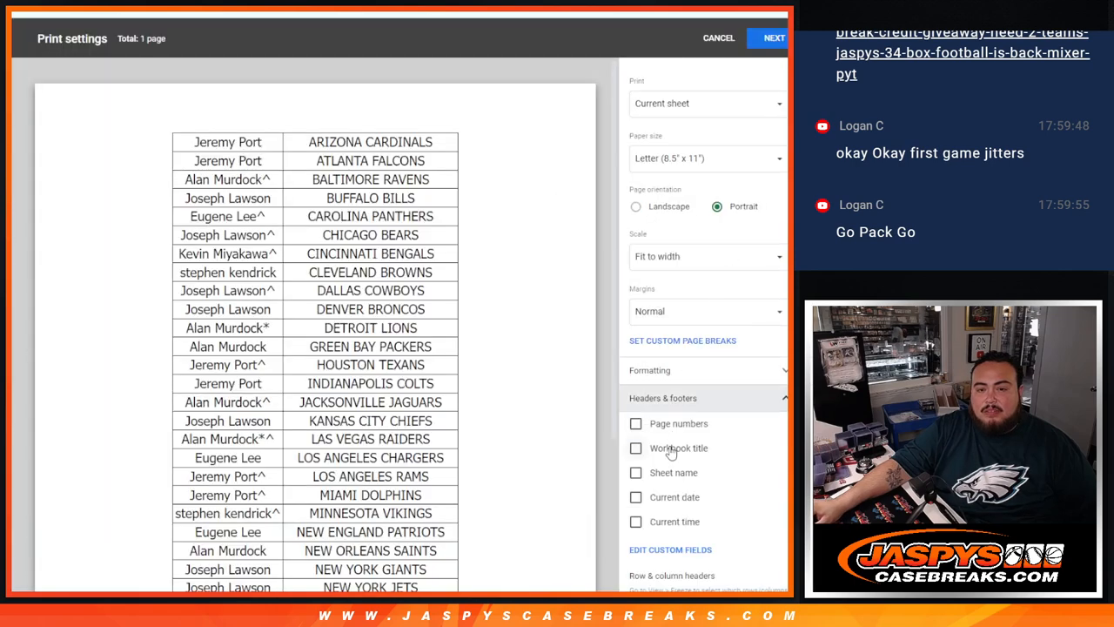
click(636, 447)
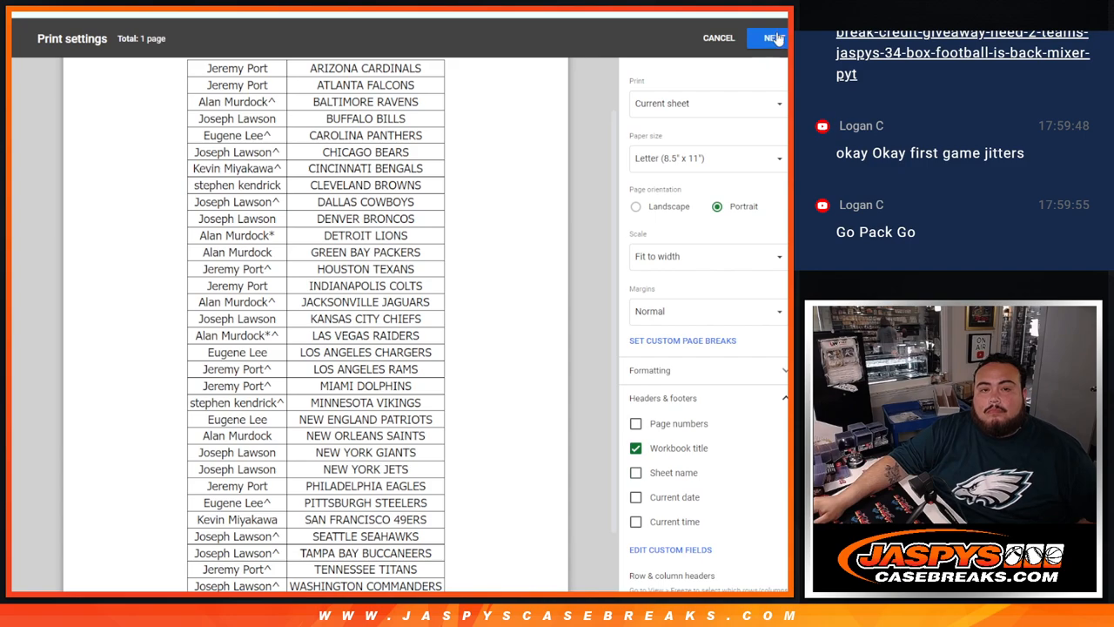
click(719, 38)
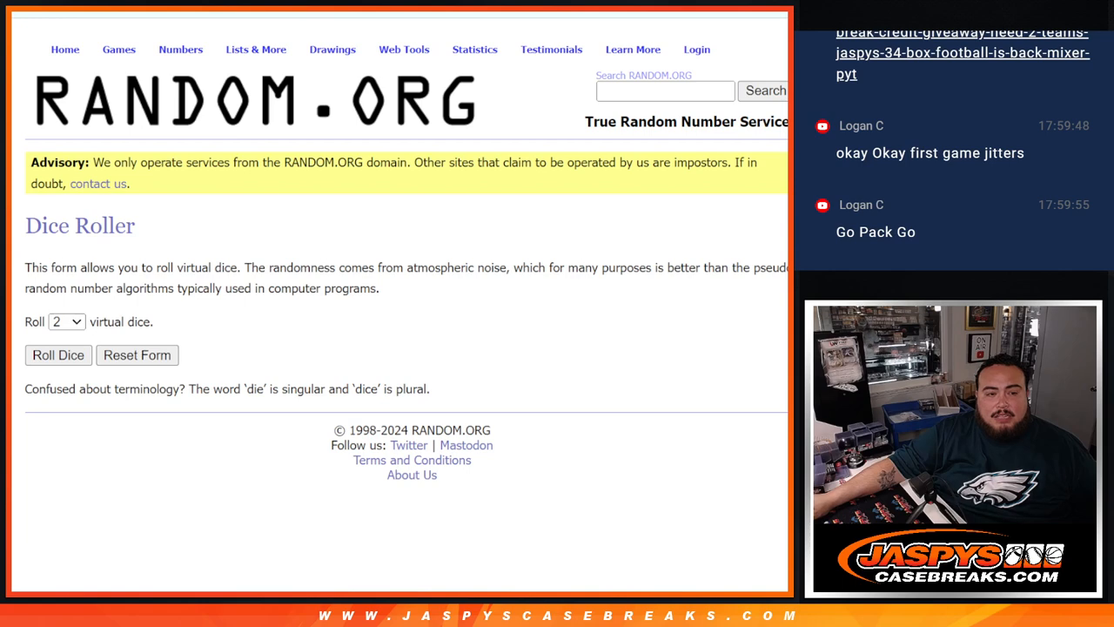
- Roll two dice, then randomize the 32 customer names and repeat with Again!
click(58, 354)
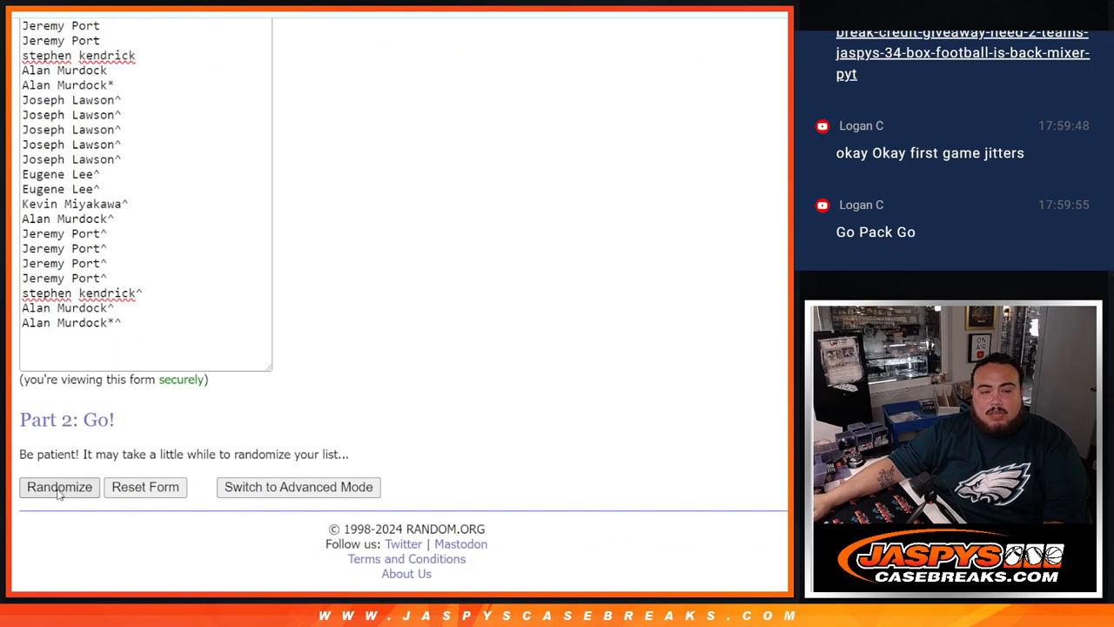
click(59, 487)
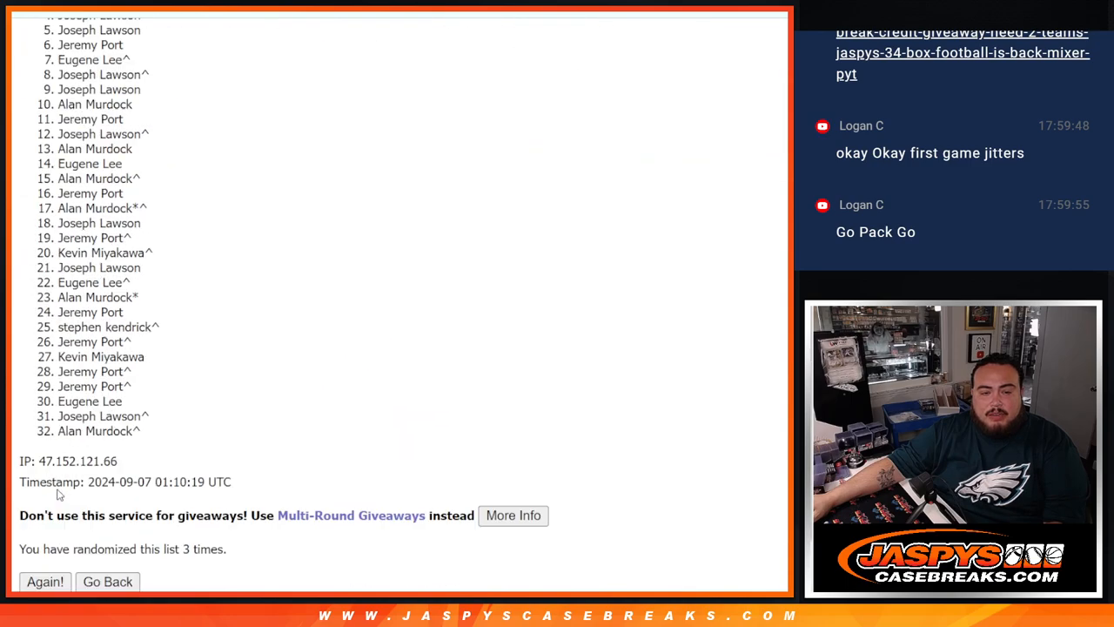
click(45, 581)
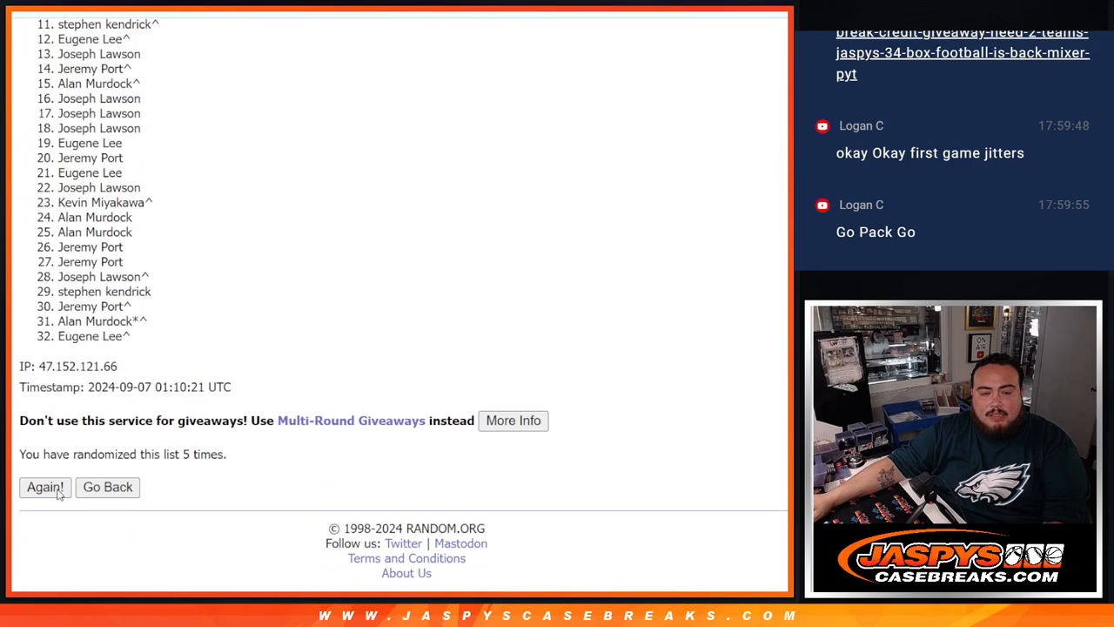
click(44, 486)
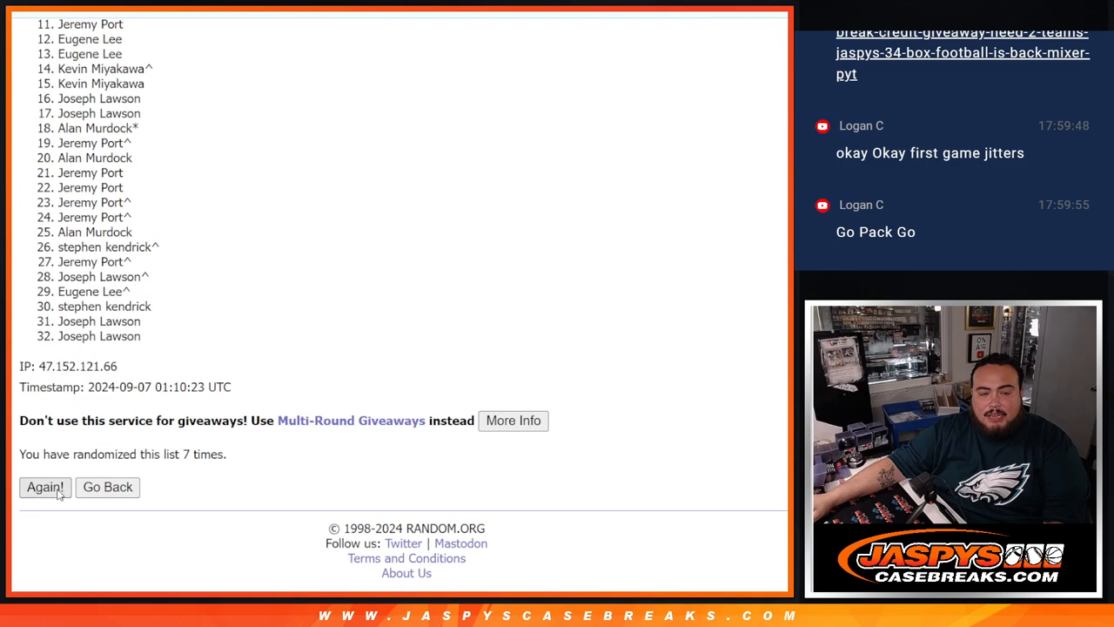
click(45, 486)
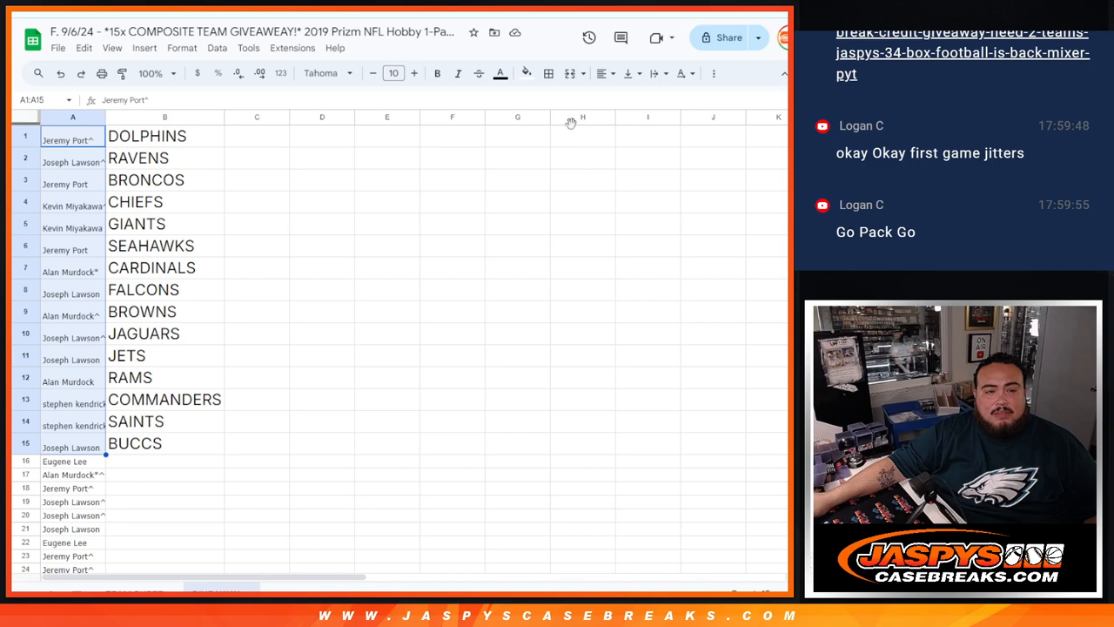
mouse_move(403, 239)
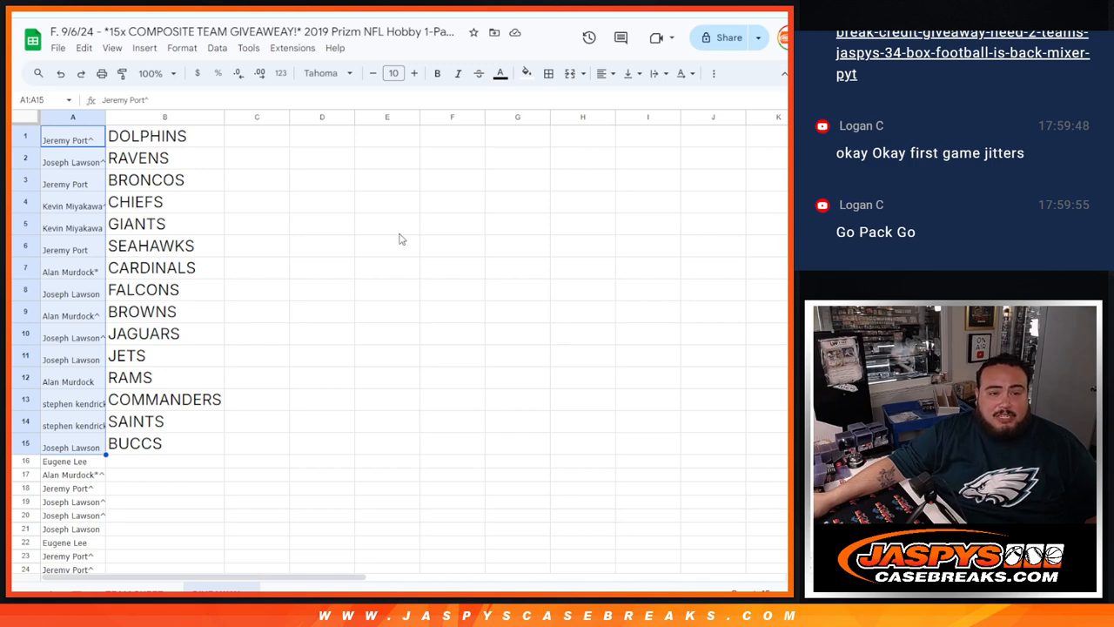
- Raise the top 15 names' font size to 18 and widen column A to fit
click(414, 73)
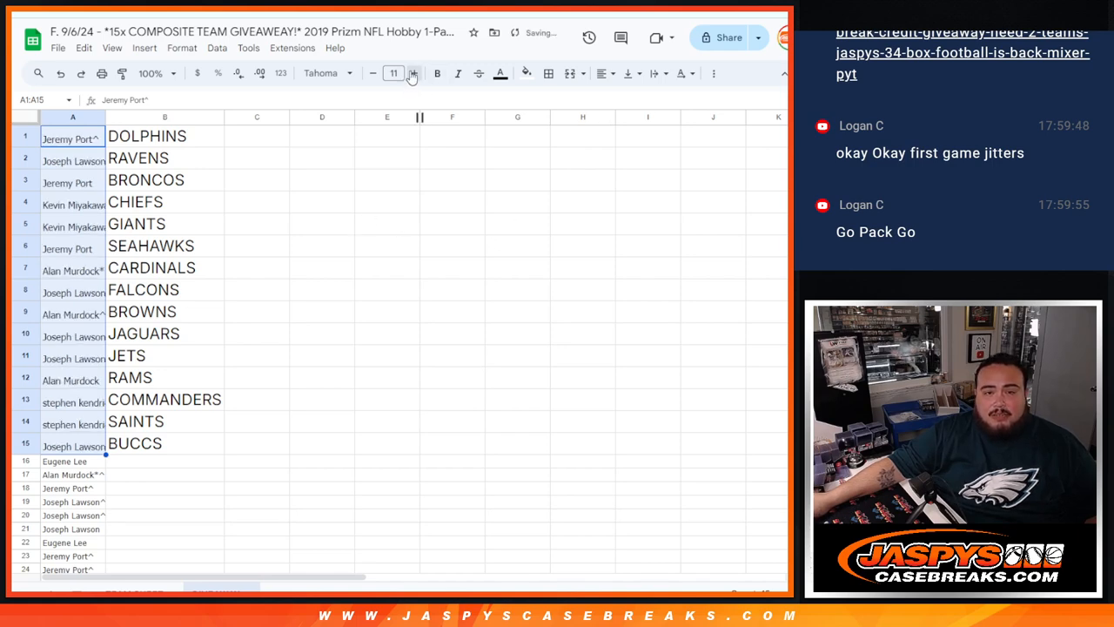
click(415, 73)
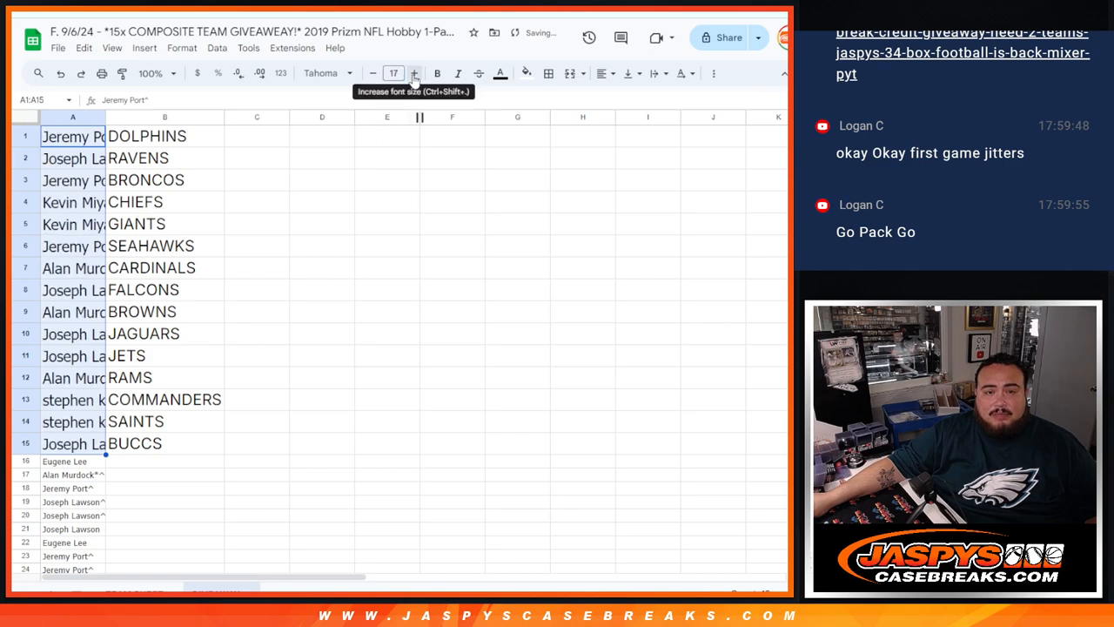
click(415, 73)
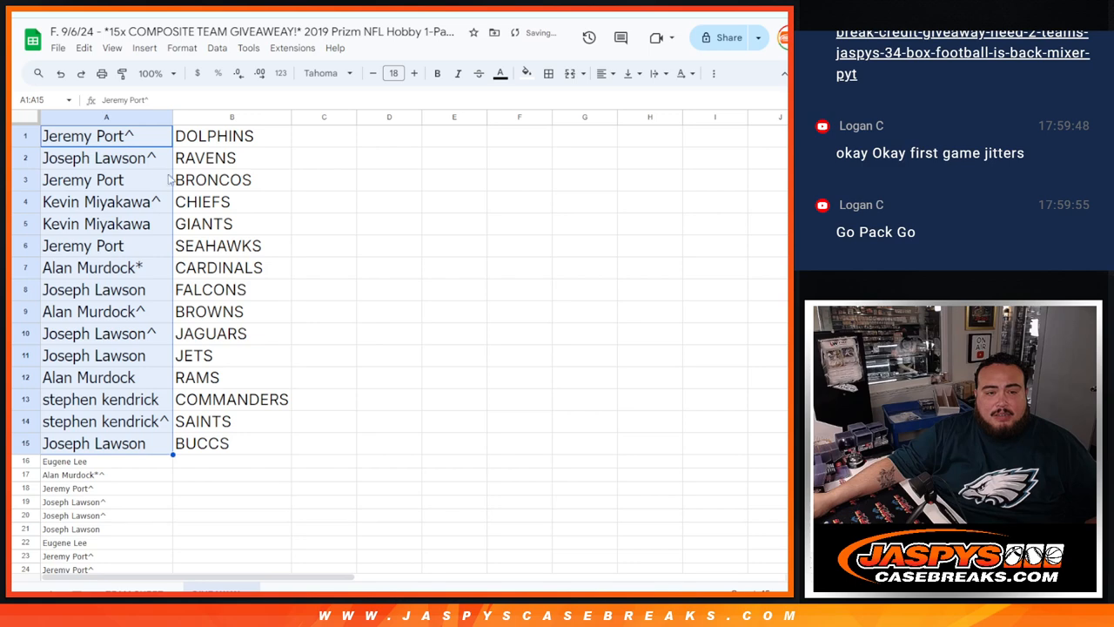
drag(172, 117, 204, 116)
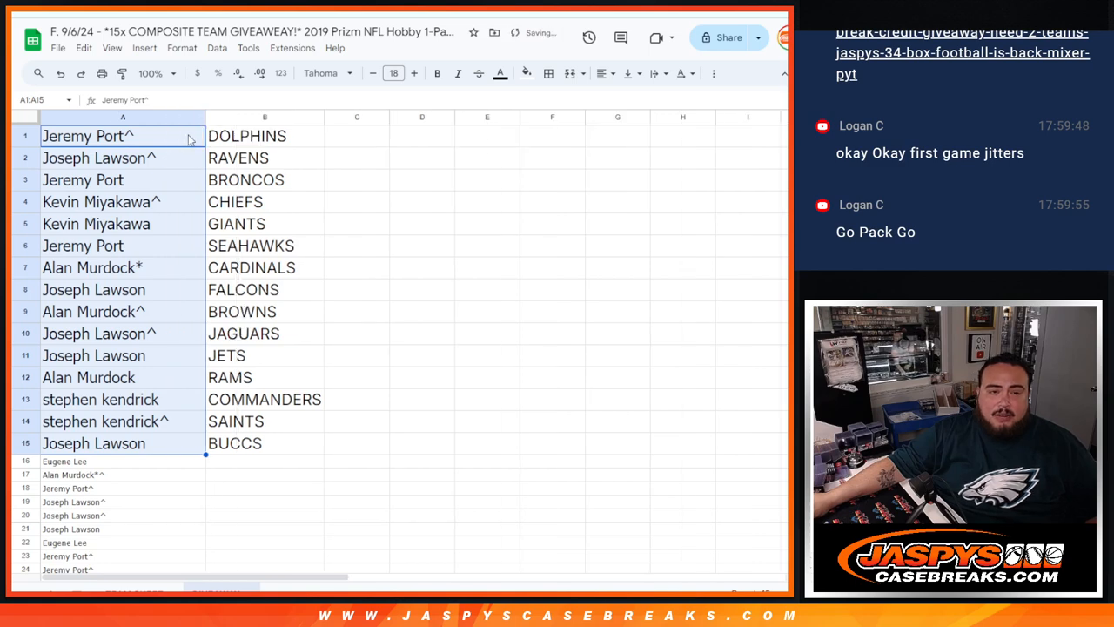
double_click(87, 136)
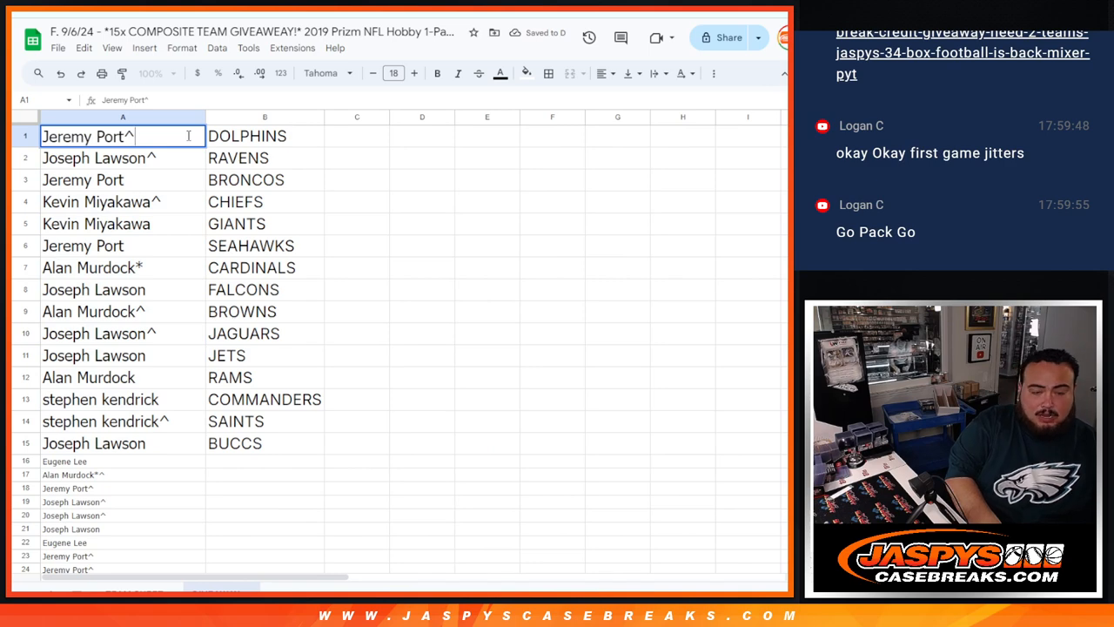
- Append a ^ to each name in A1:A15, confirming each edit with Enter
click(98, 157)
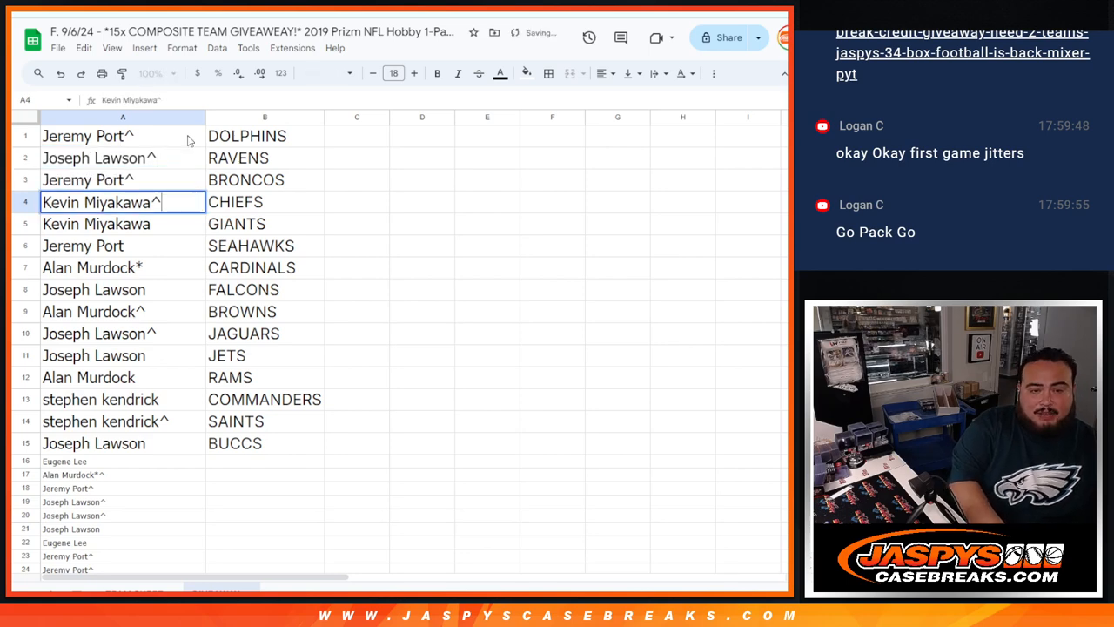
text(^)
key(enter)
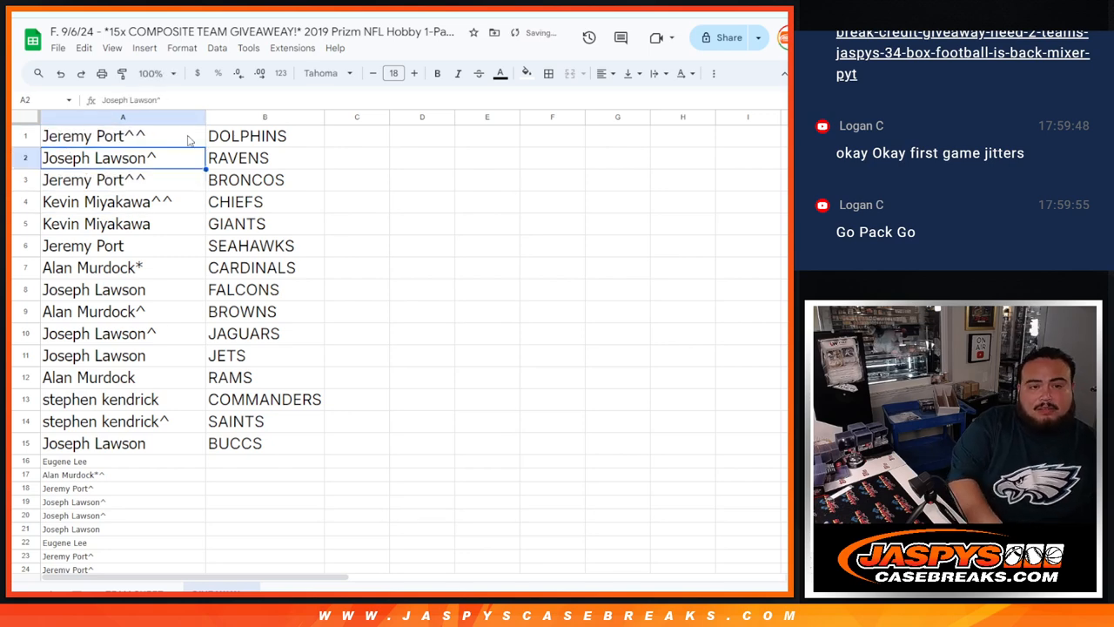
click(122, 224)
text(^)
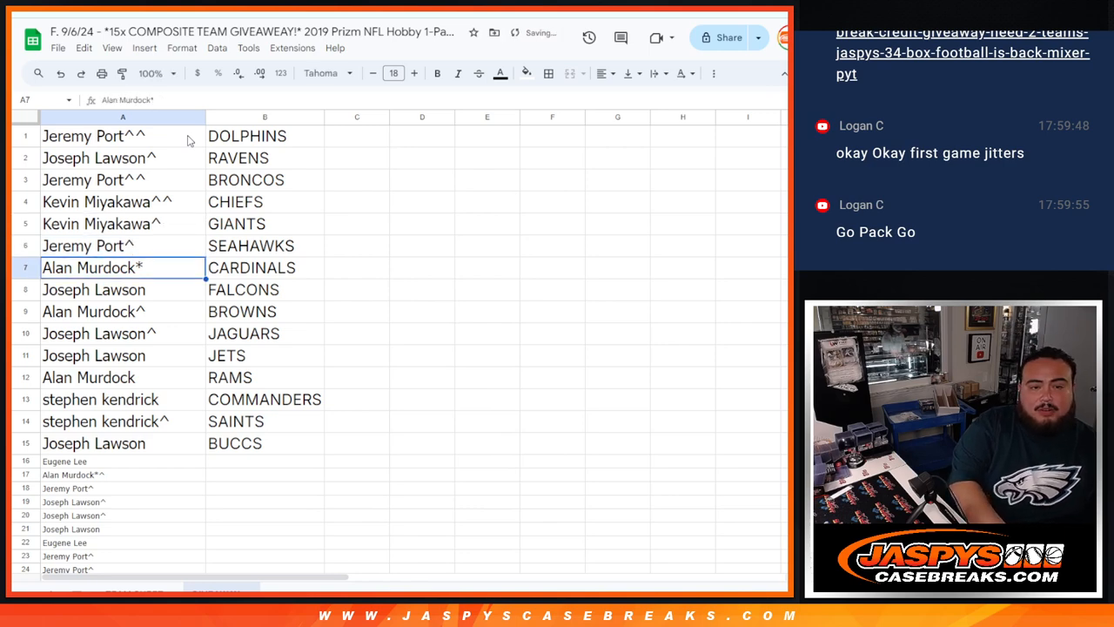
click(122, 290)
text(^)
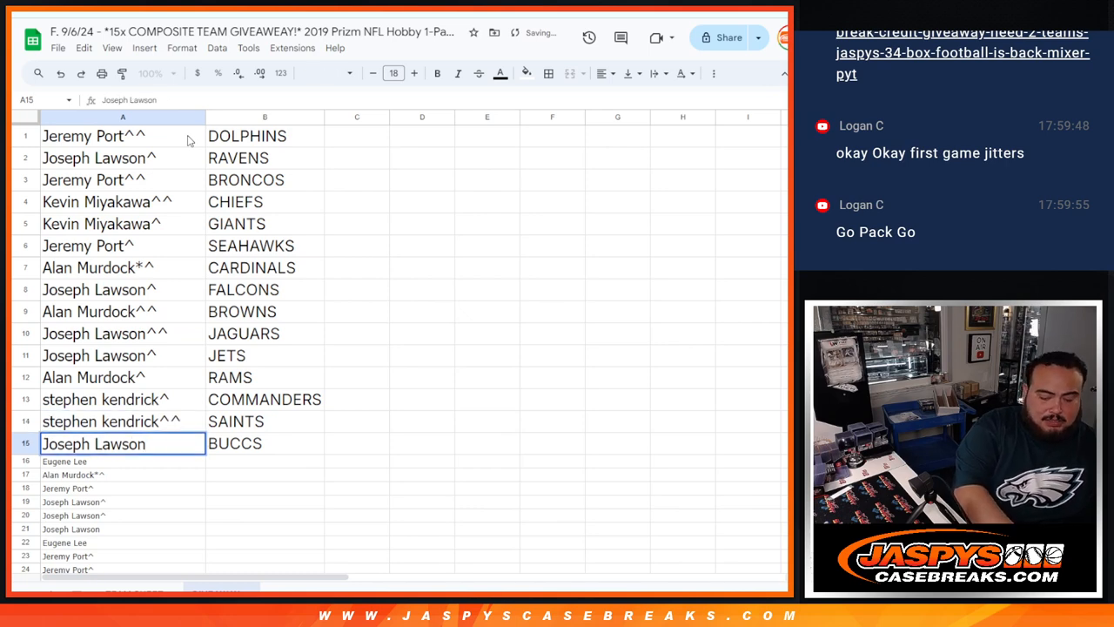
key(enter)
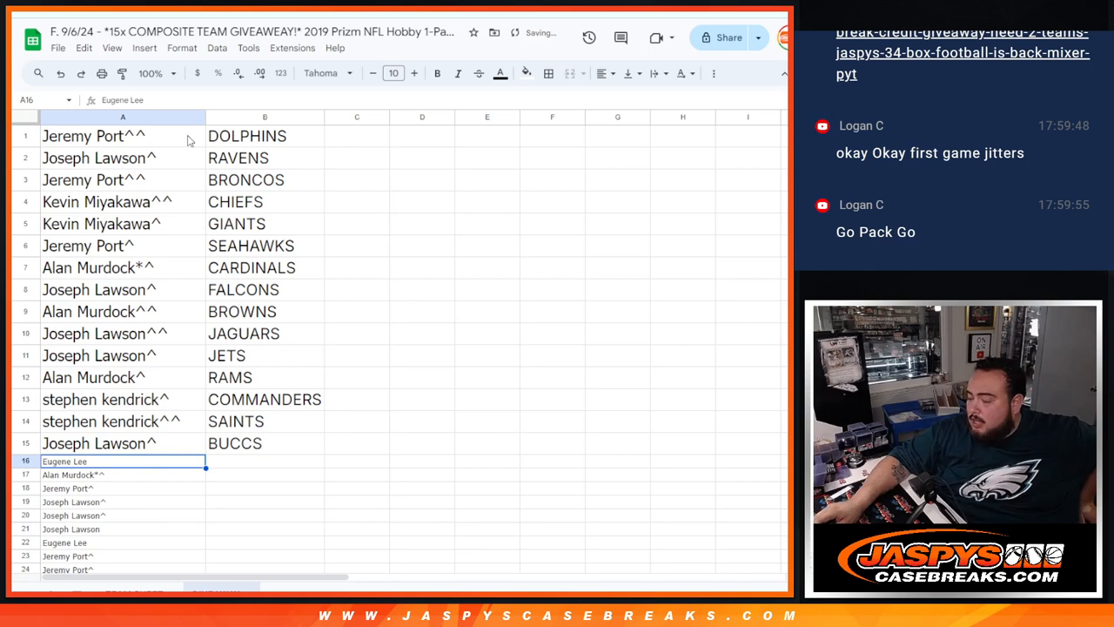